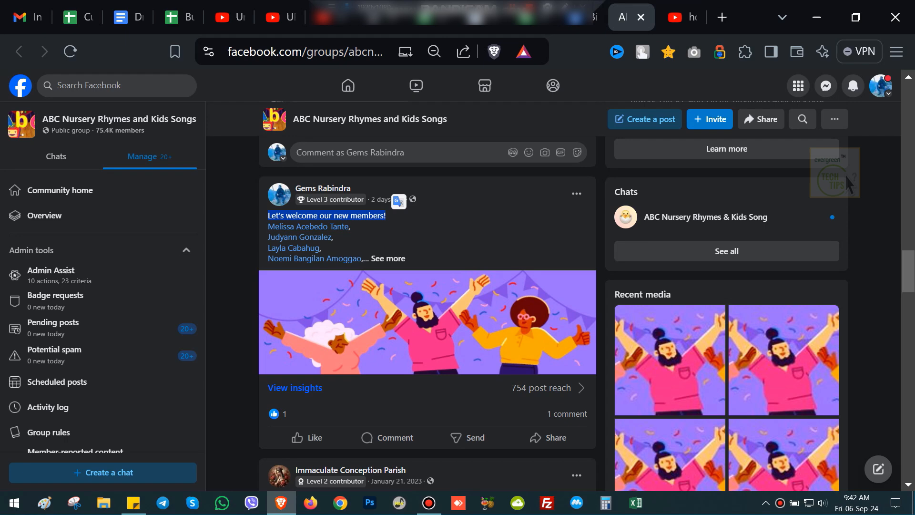
# Scroll the Bike, Scooty, Car group's feed down to its new-member welcome post
pyautogui.scroll(-3)
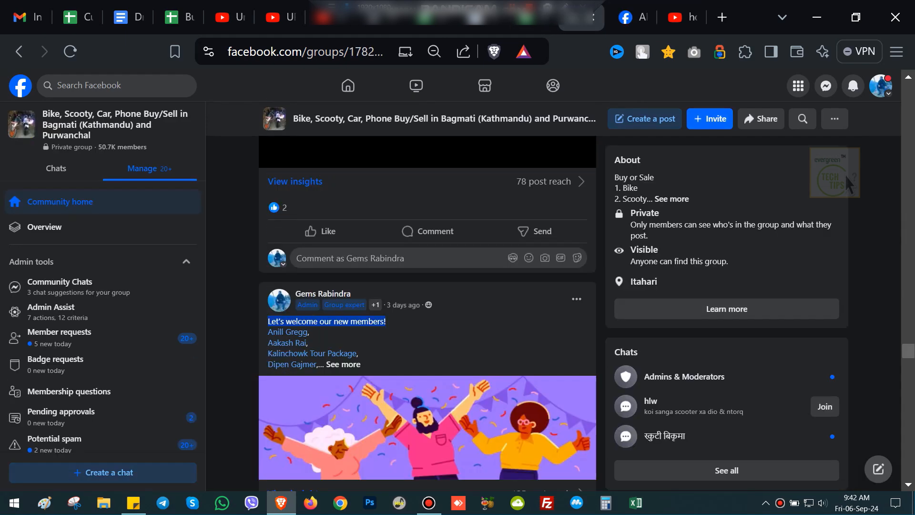
pyautogui.scroll(-3)
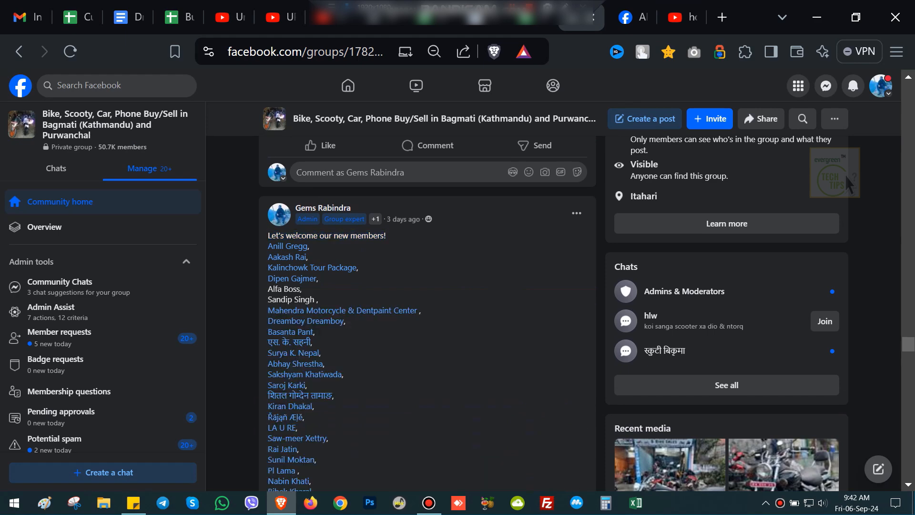
pyautogui.scroll(-3)
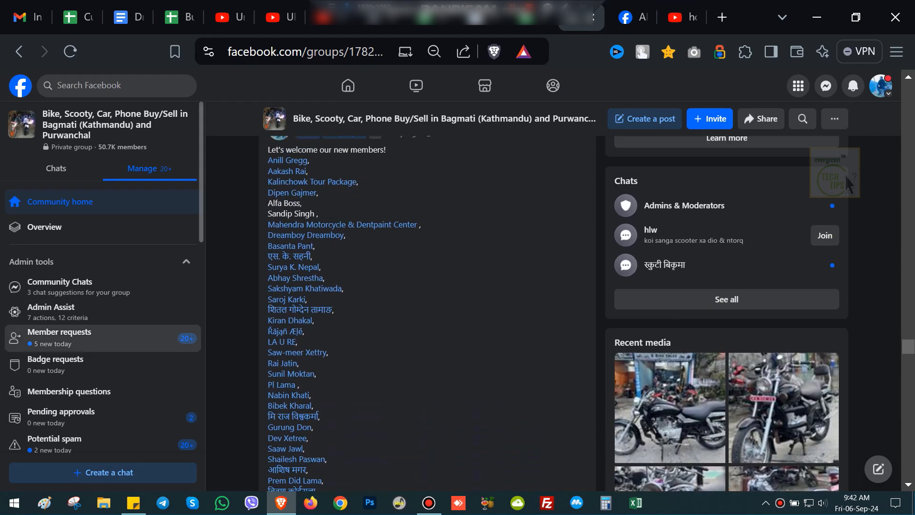
pyautogui.moveTo(52, 311)
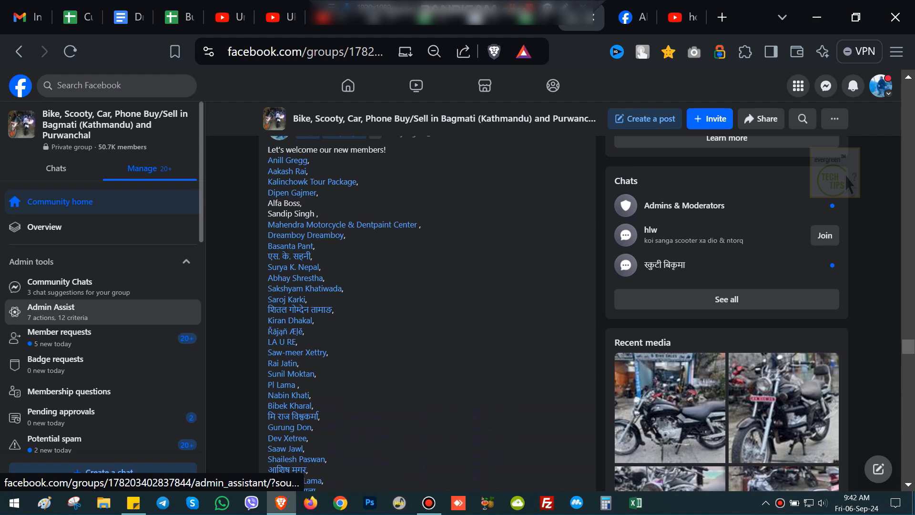
# Open Admin Assist and scroll through its 23 criteria, including scheduled welcome posts
pyautogui.click(51, 312)
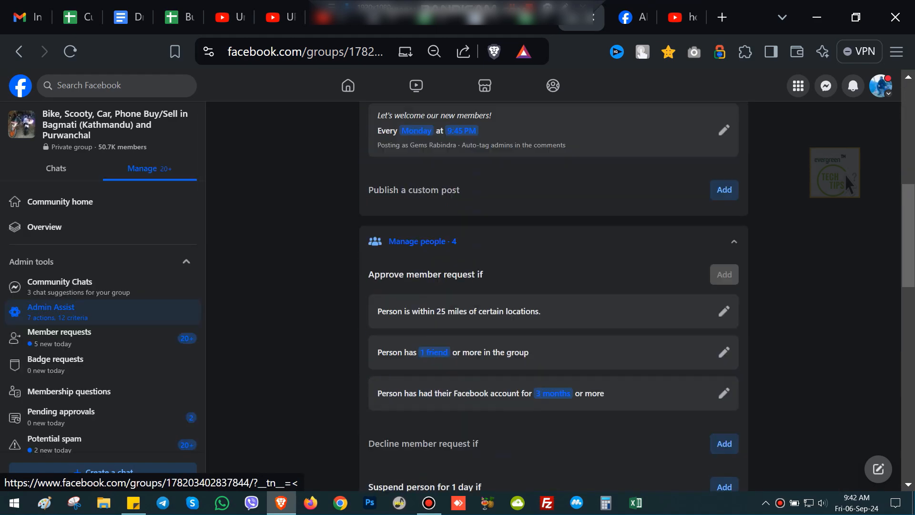
pyautogui.scroll(-3)
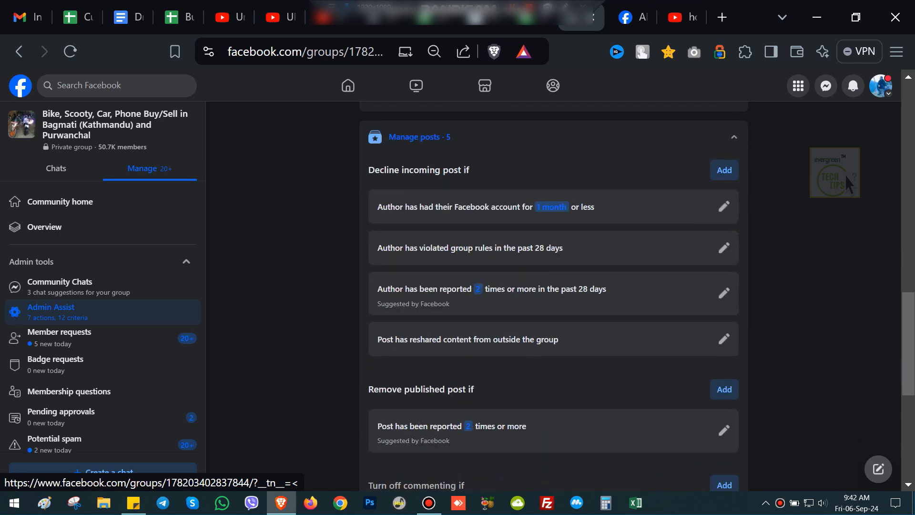
pyautogui.scroll(-3)
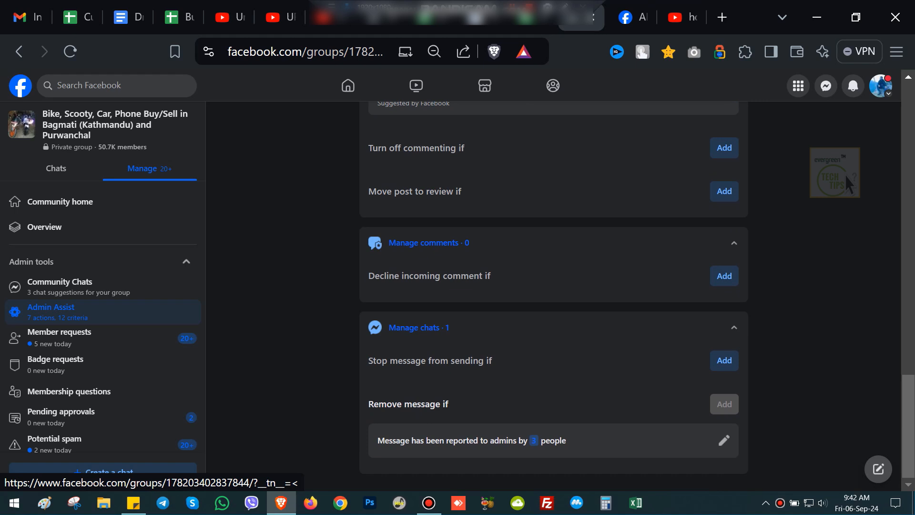
pyautogui.scroll(3)
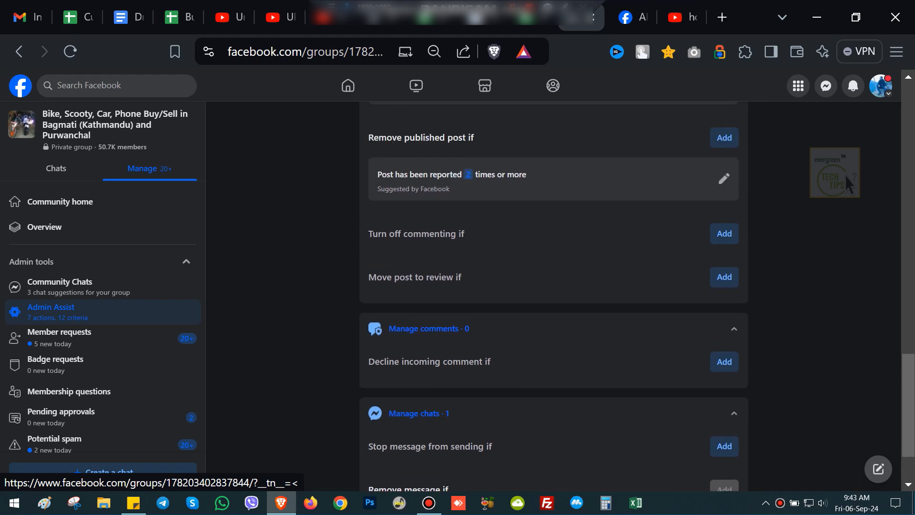
pyautogui.scroll(3)
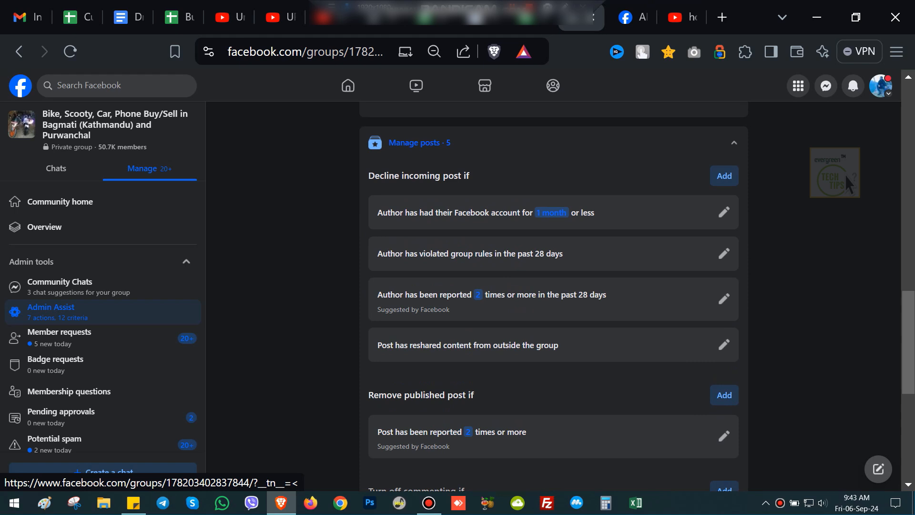
pyautogui.scroll(3)
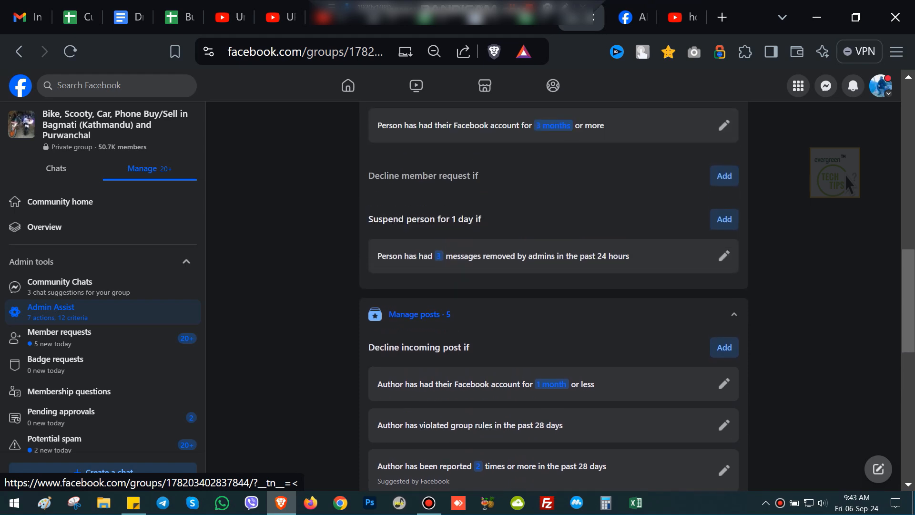
pyautogui.scroll(3)
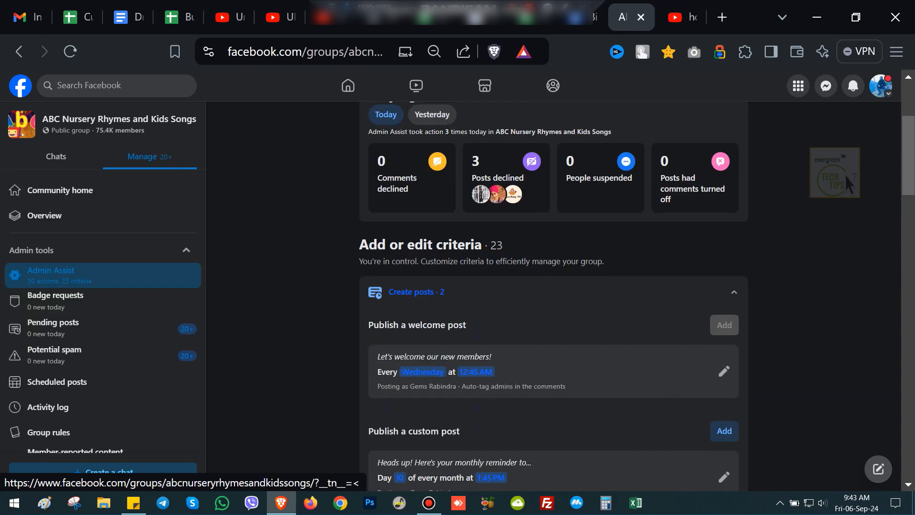
# Return to the Bike group's Admin Assist and open the Monday welcome post criterion's options
pyautogui.scroll(-3)
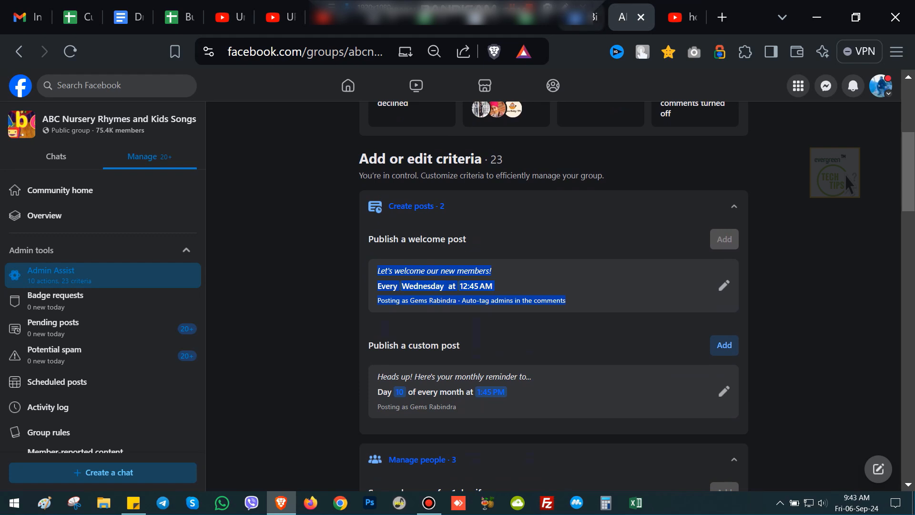
pyautogui.click(631, 17)
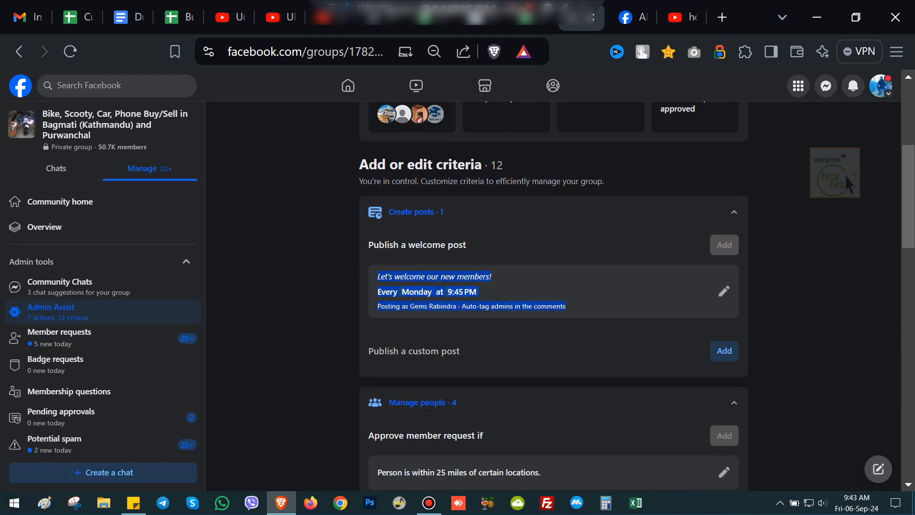
pyautogui.click(723, 290)
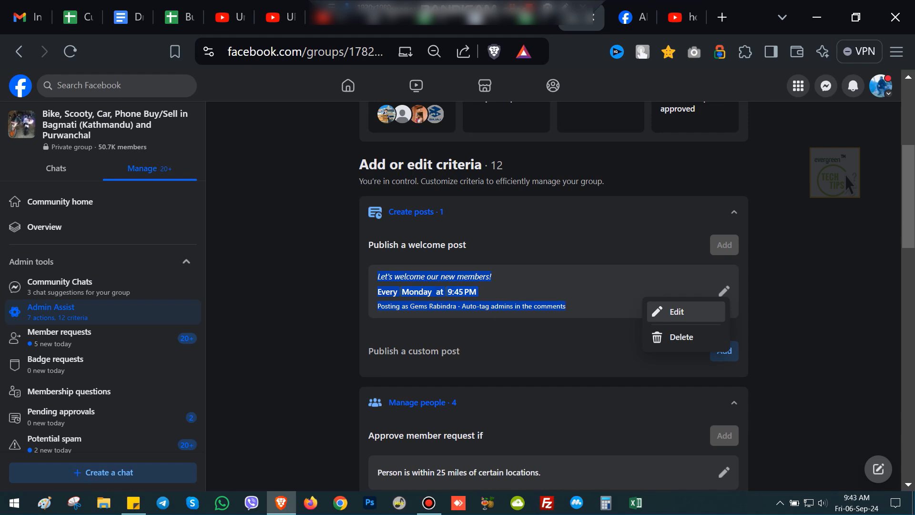
pyautogui.click(676, 311)
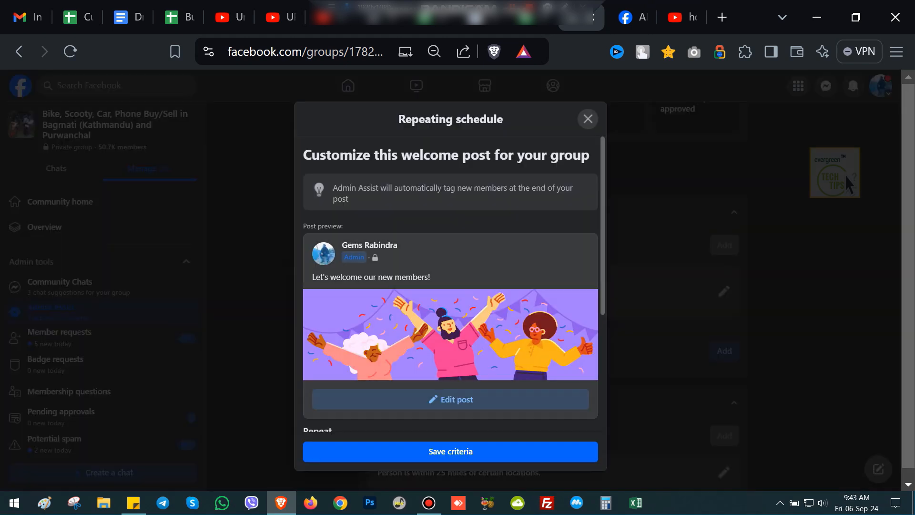
pyautogui.scroll(-3)
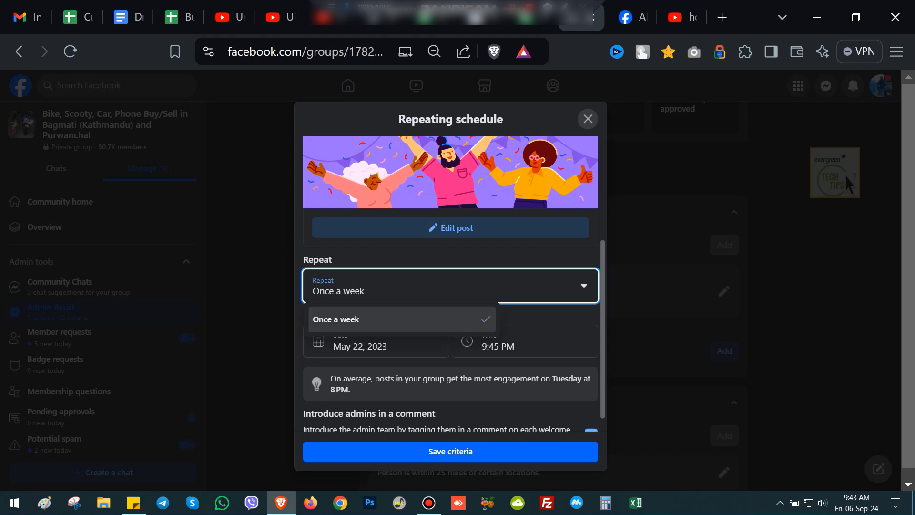
pyautogui.click(335, 320)
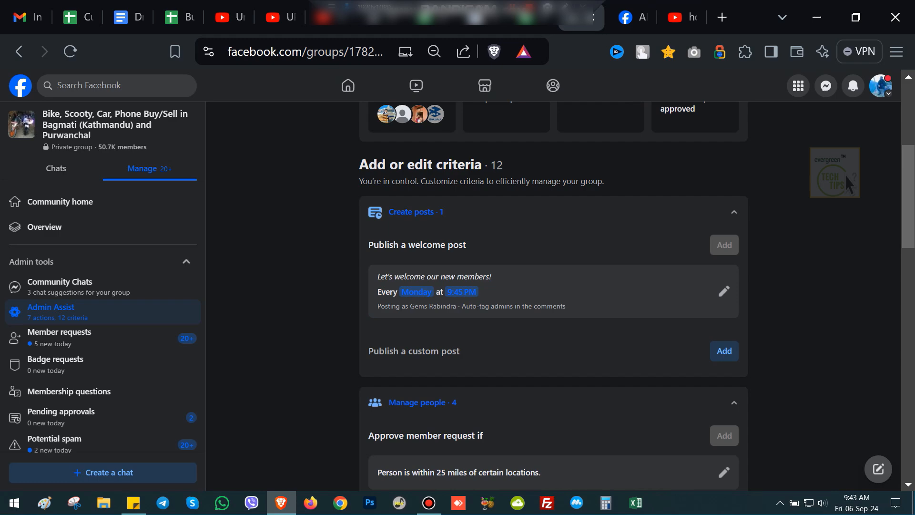
# Delete the welcome post criterion and confirm in the Remove criteria dialog
pyautogui.click(723, 290)
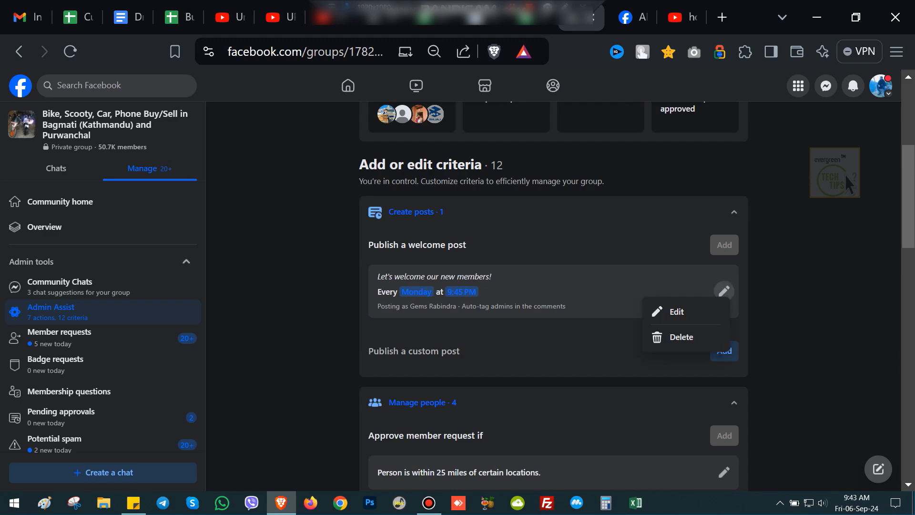
pyautogui.click(680, 337)
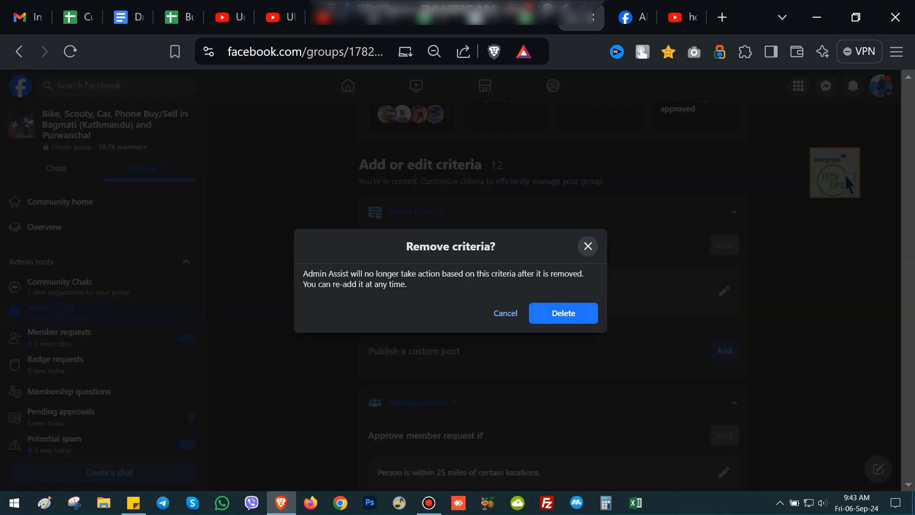
pyautogui.click(504, 313)
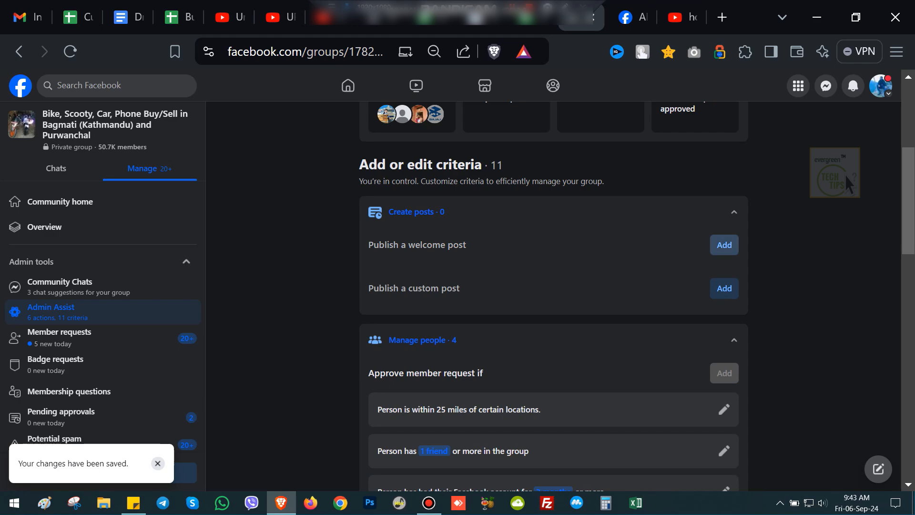
pyautogui.click(723, 244)
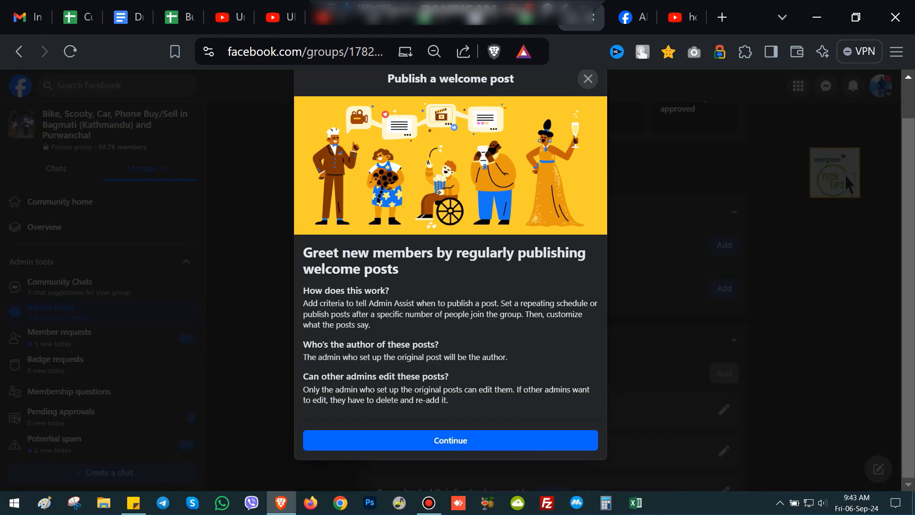
pyautogui.click(450, 440)
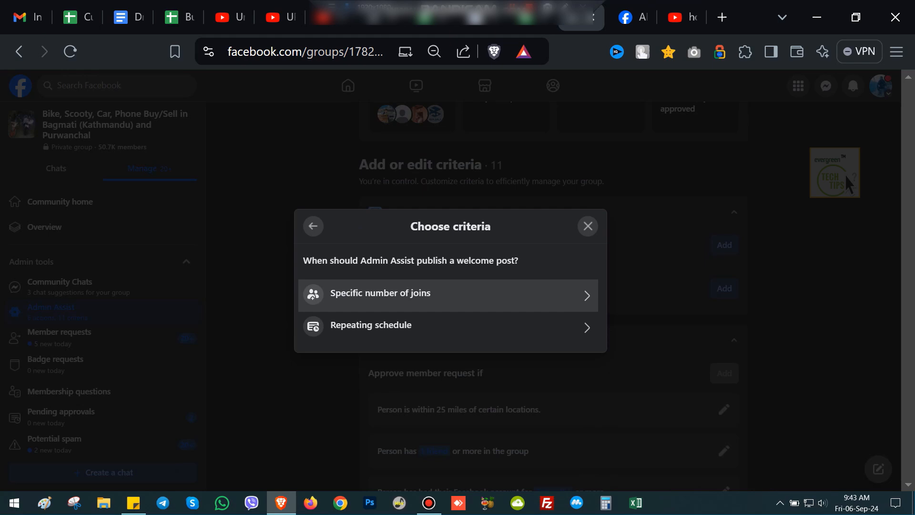
pyautogui.click(450, 325)
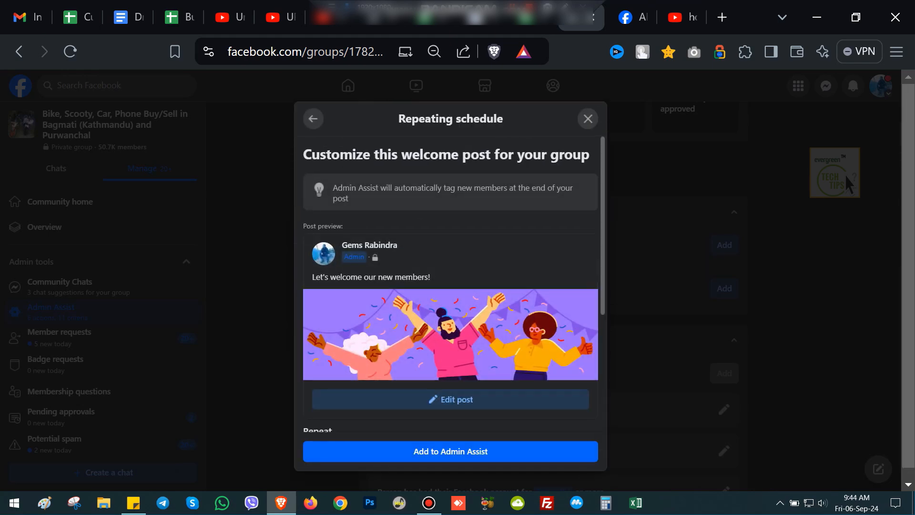
pyautogui.scroll(-3)
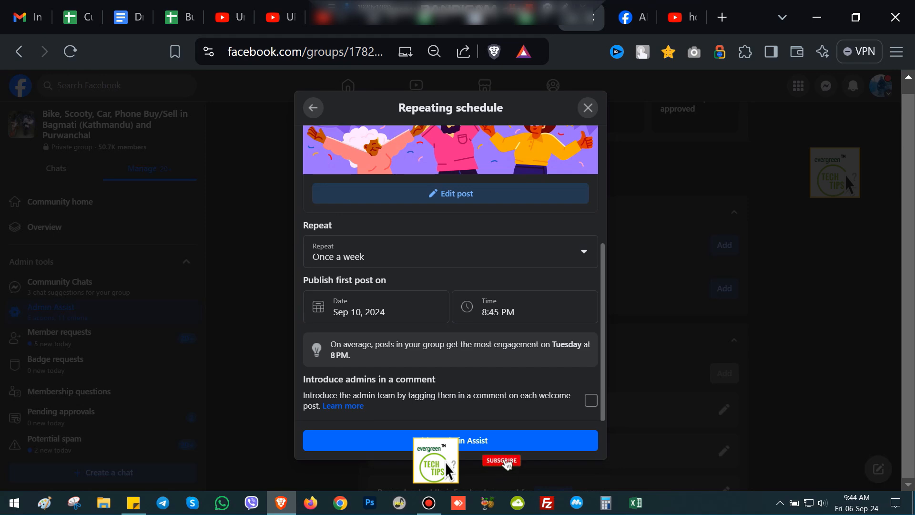
pyautogui.click(586, 108)
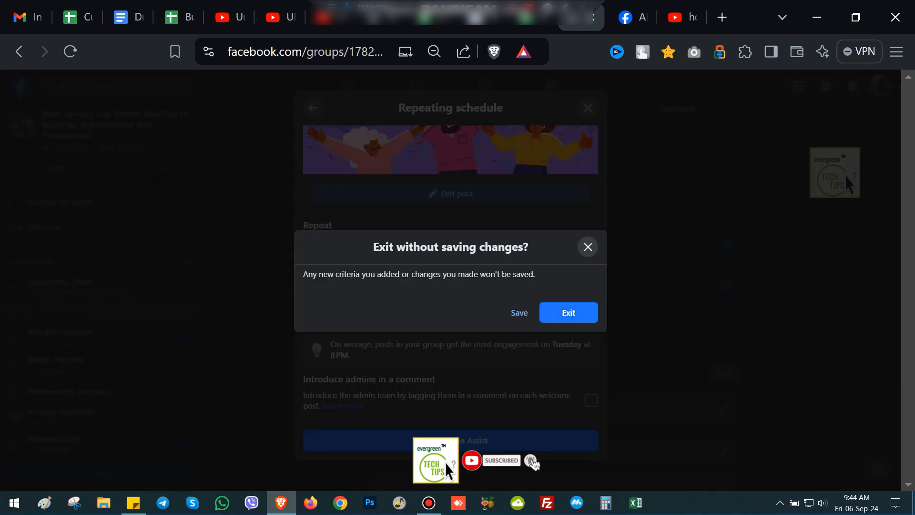
pyautogui.click(567, 312)
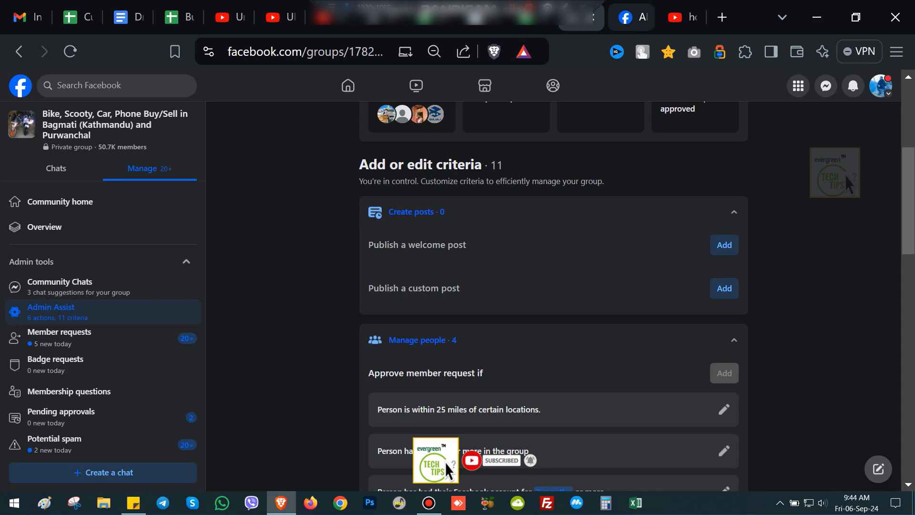